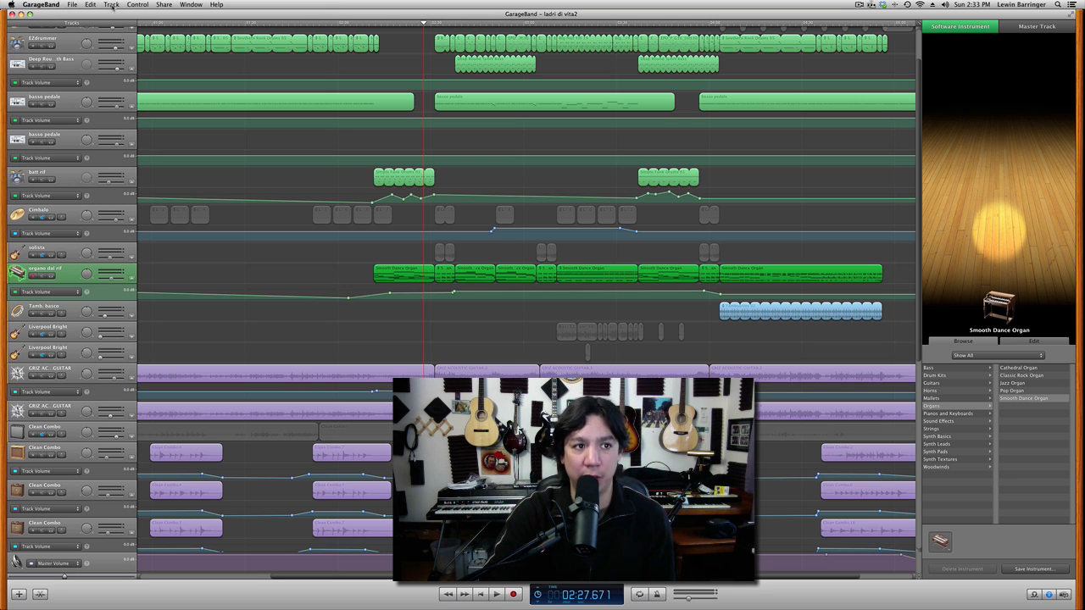
Step: Open the Track menu to reveal Show Track Lock and other track commands
{"action": "left_click", "coordinate": [111, 4]}
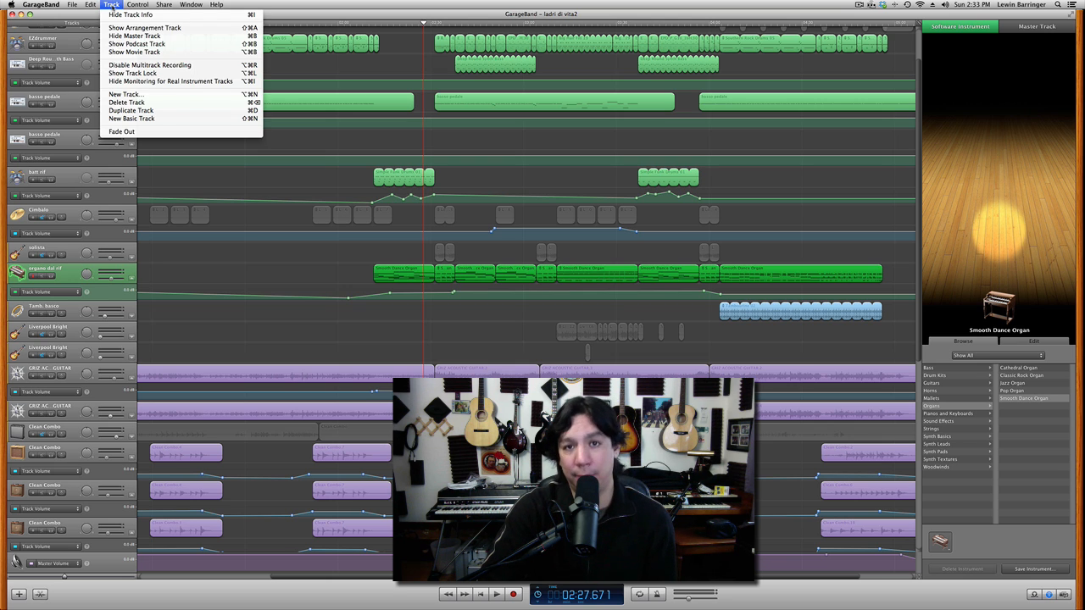
{"action": "mouse_move", "coordinate": [169, 80]}
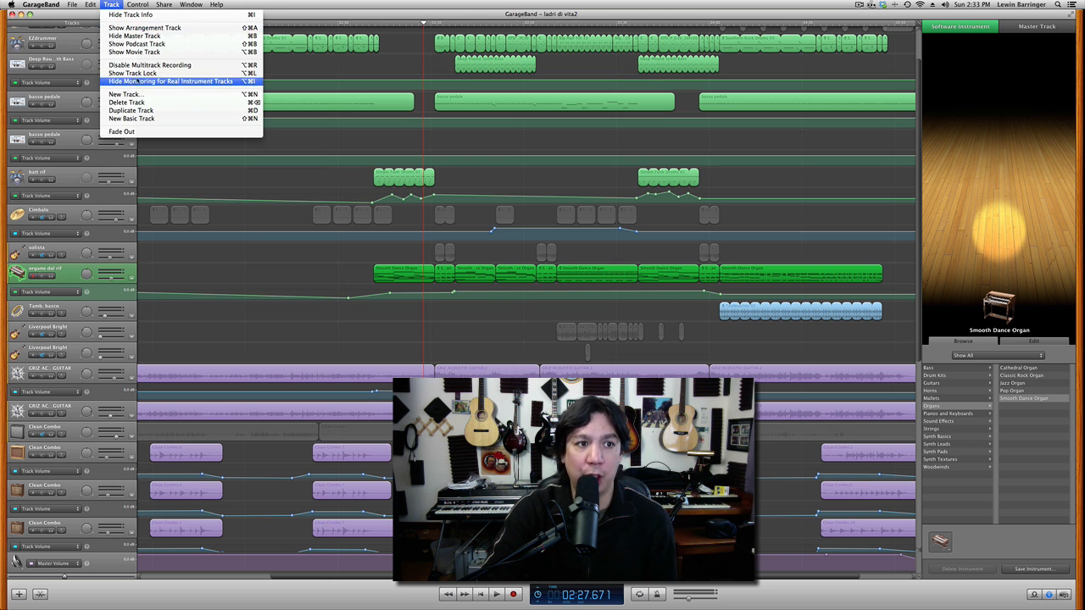
{"action": "mouse_move", "coordinate": [131, 73]}
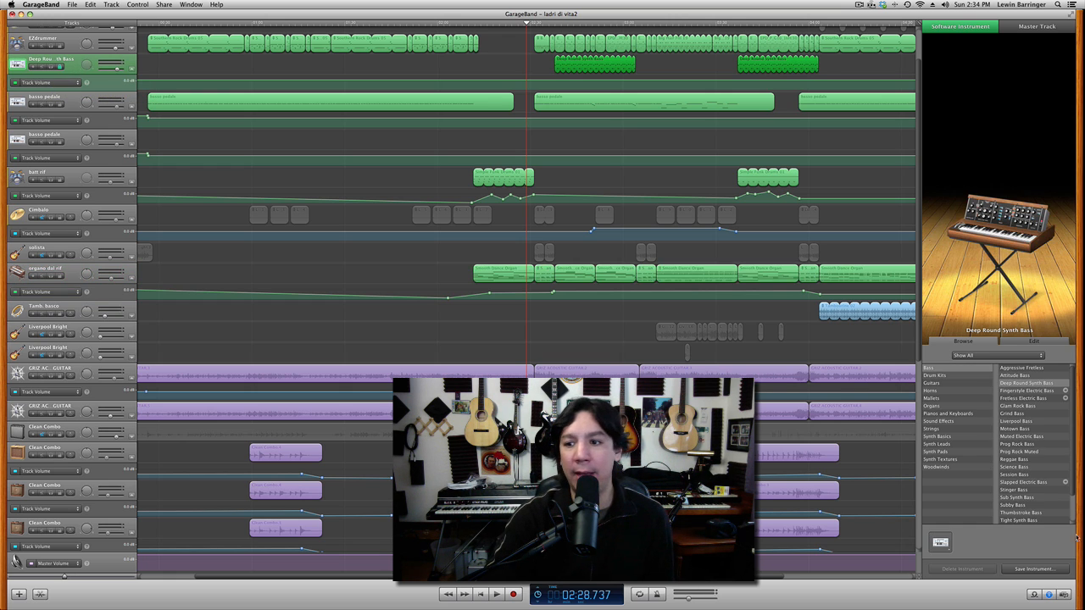
Step: Show the basso pedale track's Digital Mono generator and Compressor, Scarlet Compressor, Visual EQ effects
{"action": "left_click", "coordinate": [1033, 340]}
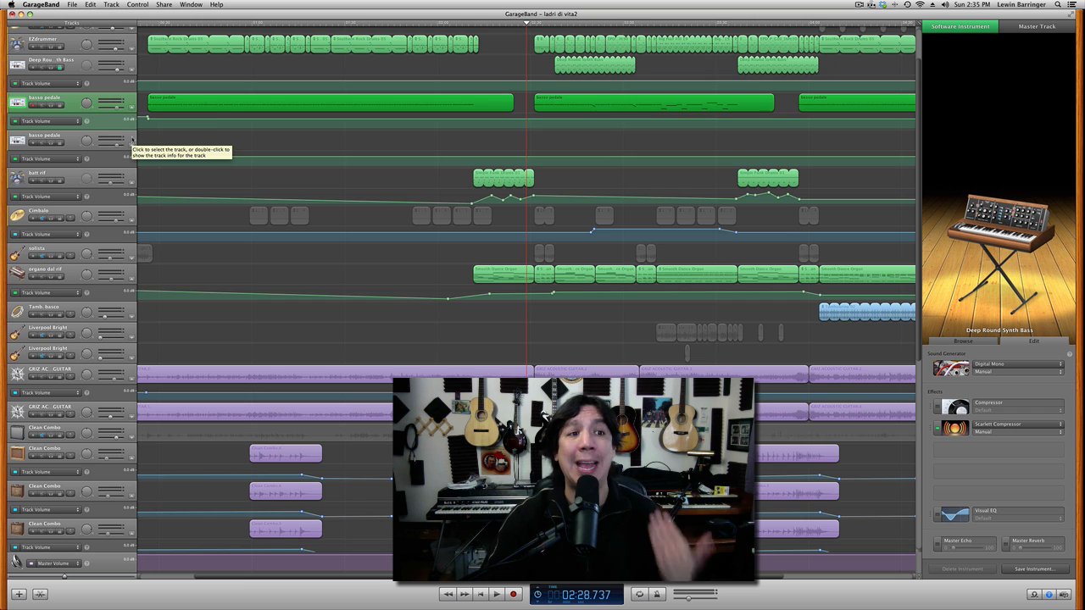
Step: Check the batt rif drum plugins, then view the GRIZ AC. GUITAR effect chain
{"action": "scroll", "scroll_direction": "down", "scroll_amount": 3}
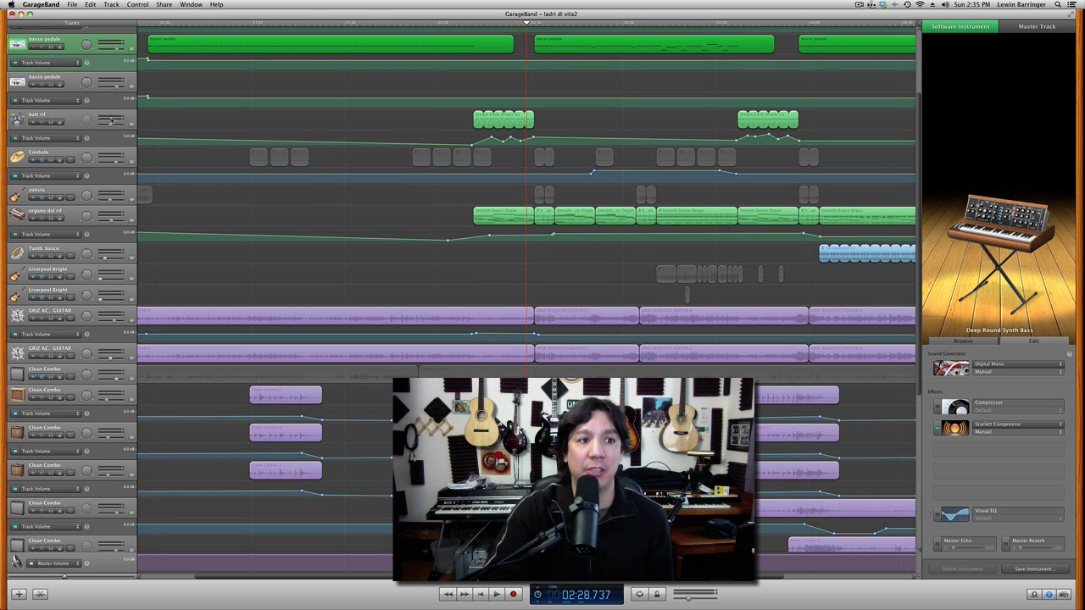
{"action": "left_click", "coordinate": [43, 114]}
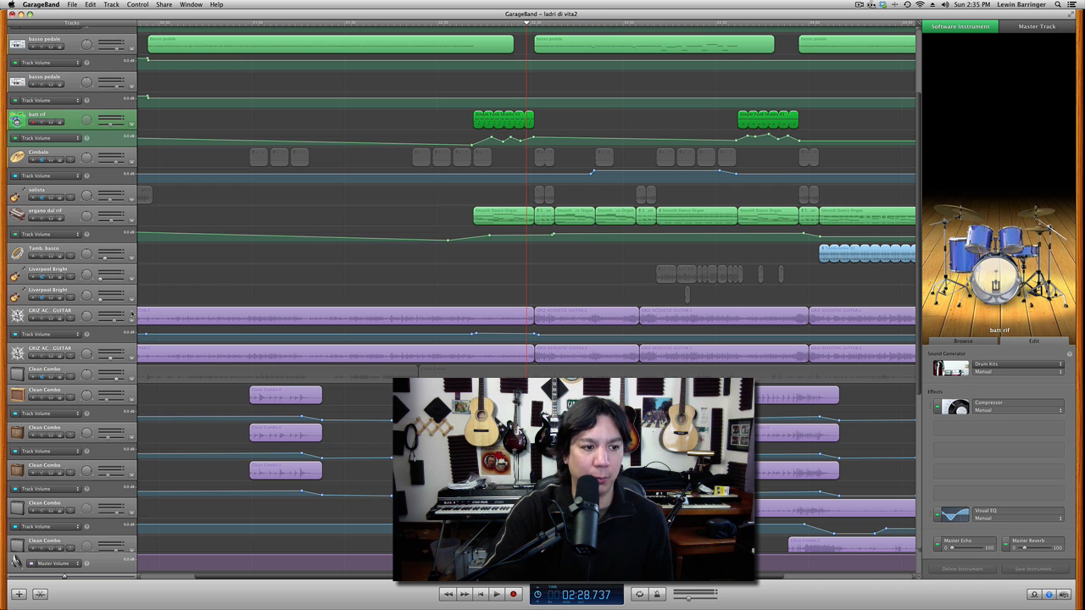
{"action": "left_click", "coordinate": [51, 314]}
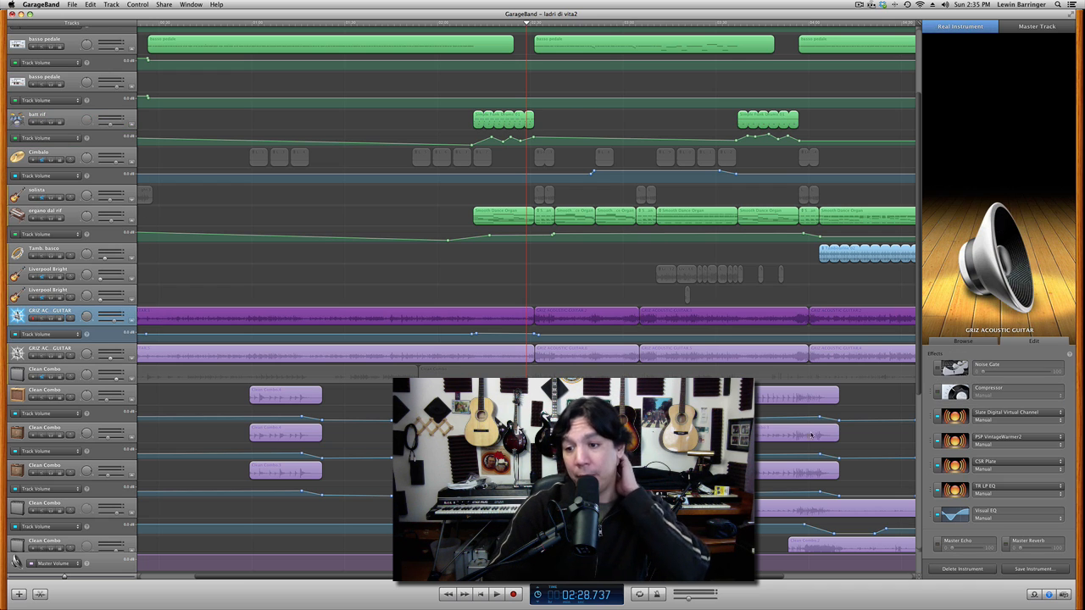